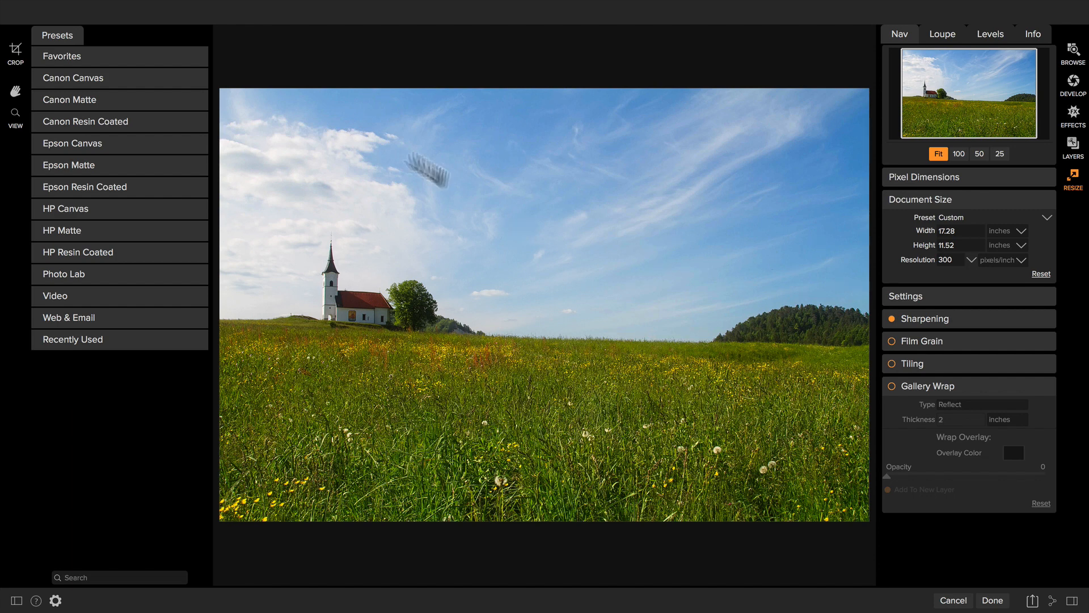
pyautogui.moveTo(15, 49)
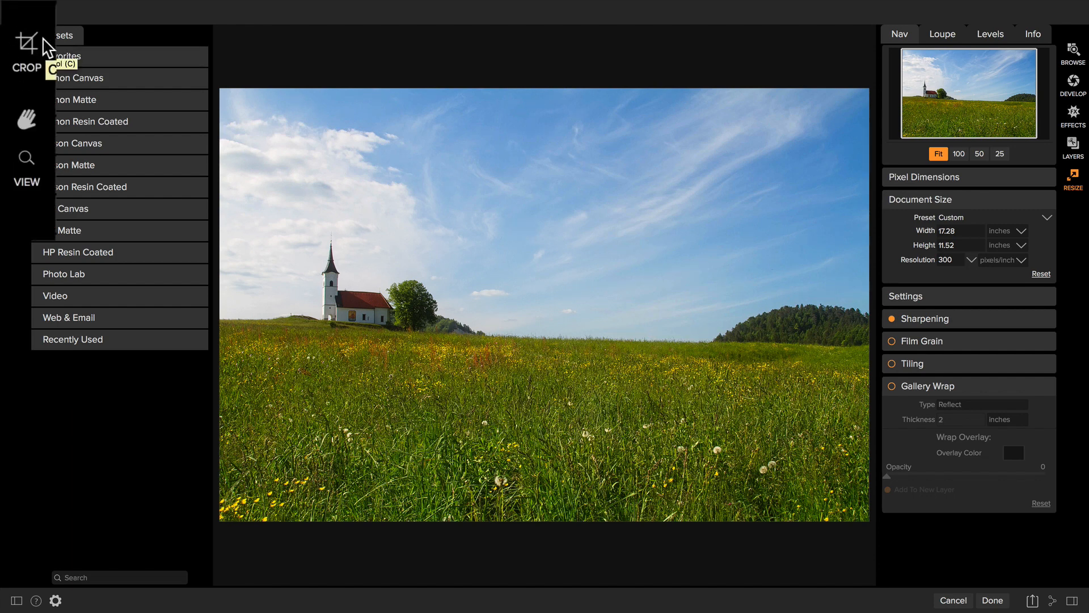
pyautogui.moveTo(41, 47)
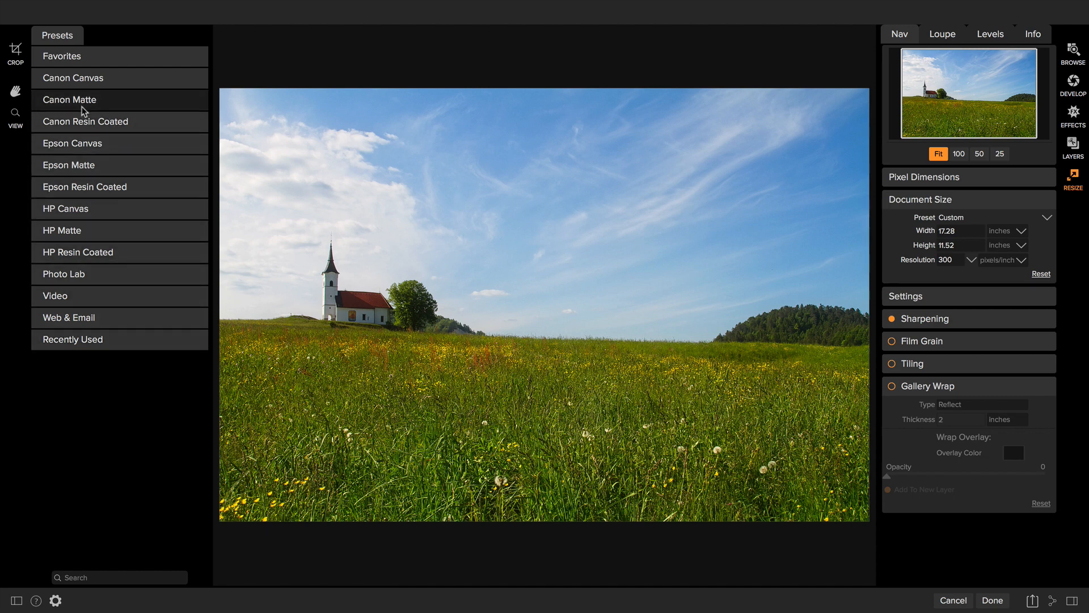
pyautogui.moveTo(118, 329)
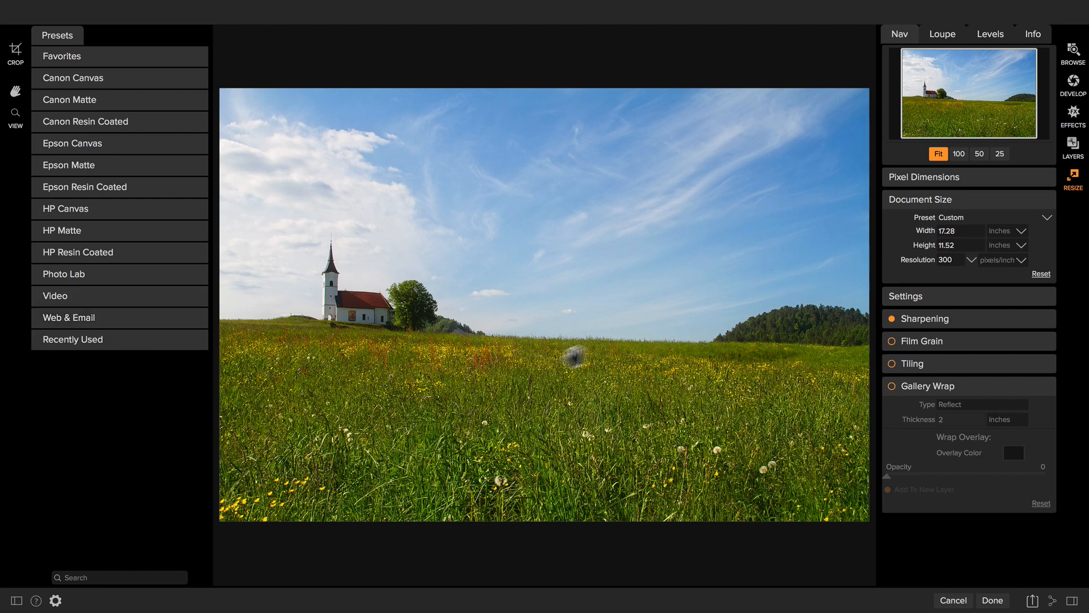
# Expand Pixel Dimensions to show the original 5184 × 3456 pixel size
pyautogui.click(924, 176)
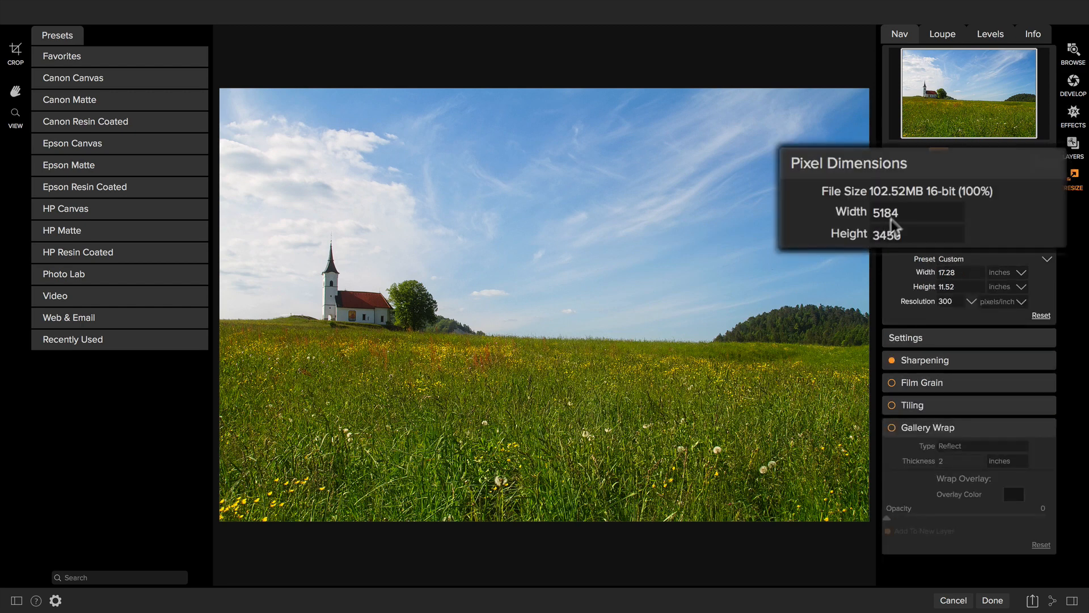
pyautogui.moveTo(899, 233)
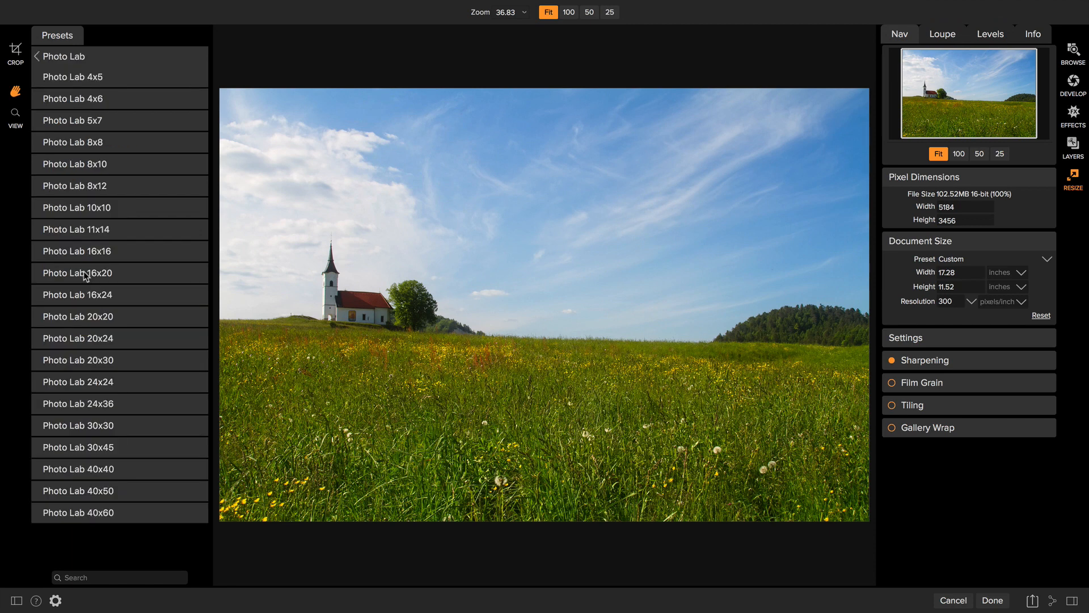
pyautogui.moveTo(118, 338)
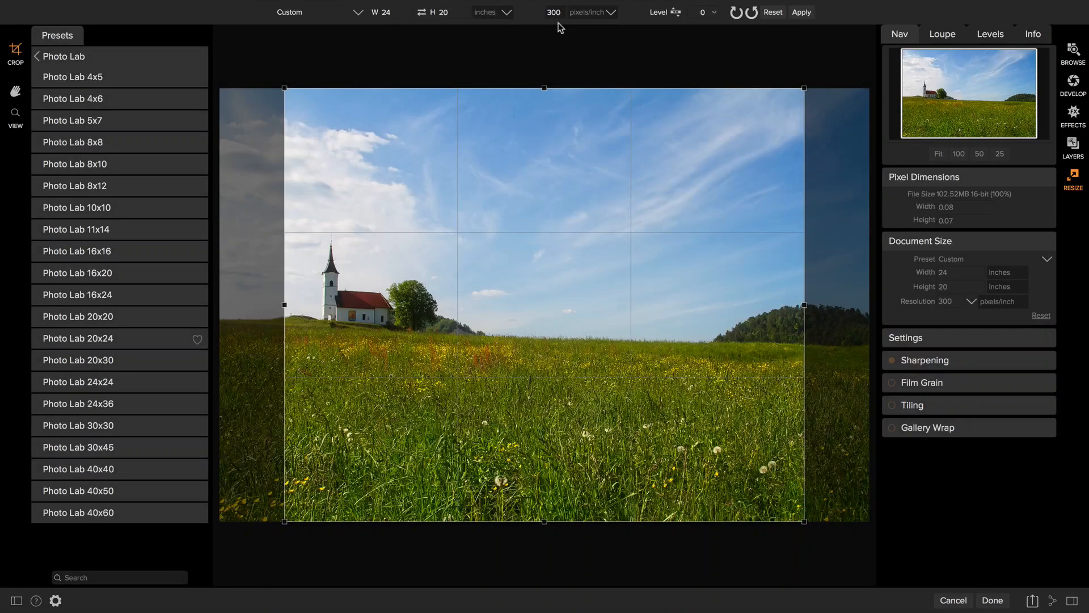
pyautogui.moveTo(541, 274)
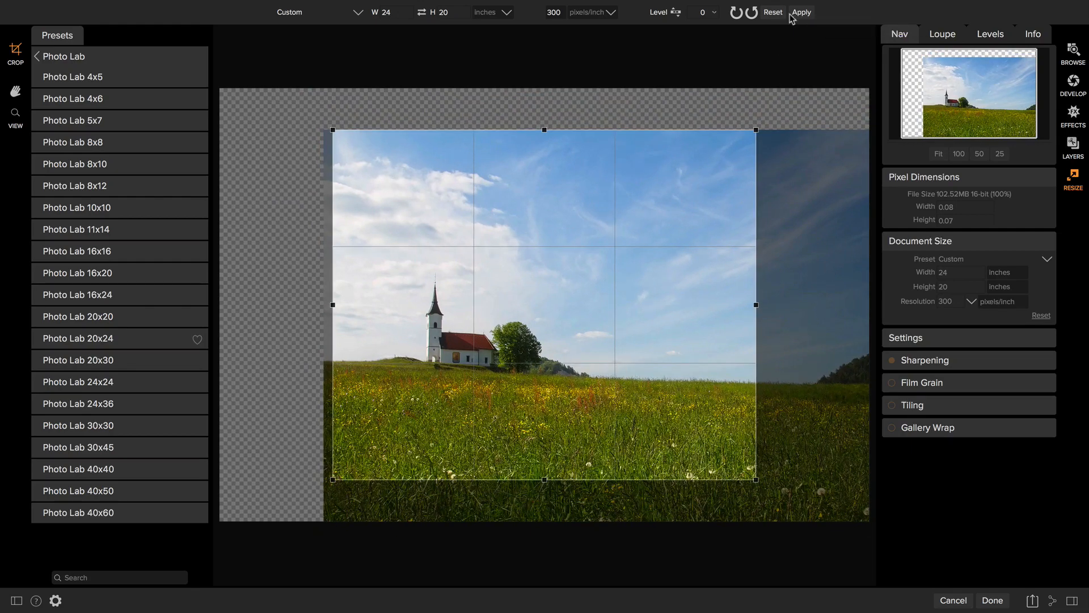
# Apply the Photo Lab 20x24 crop, framing the church at 24 × 20 inches
pyautogui.click(800, 12)
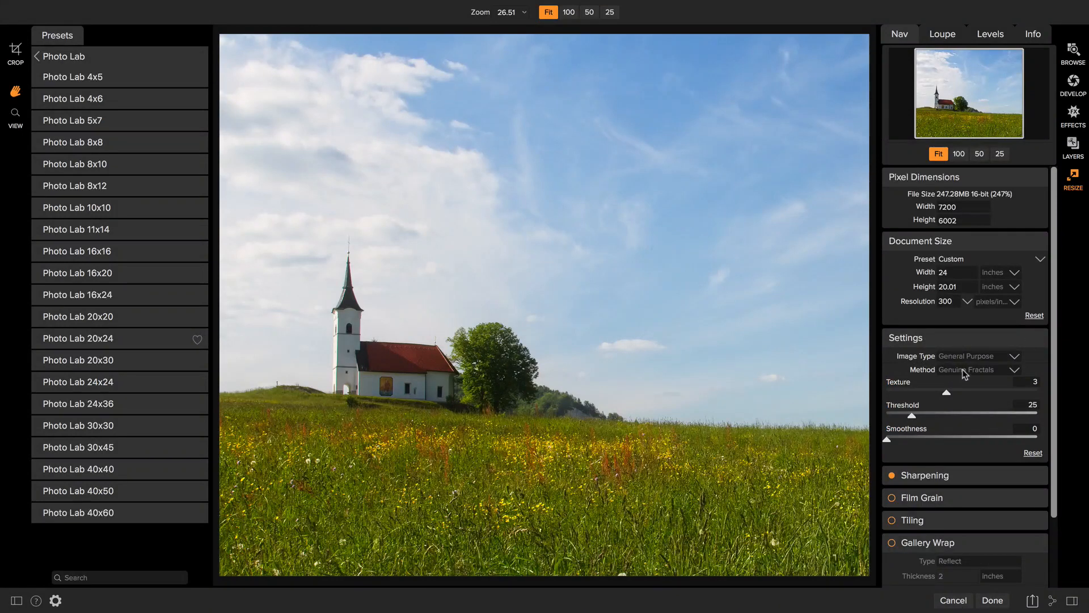
# Keep Genuine Fractals as the upsizing method for the 7200 × 6002 pixel output
pyautogui.click(999, 369)
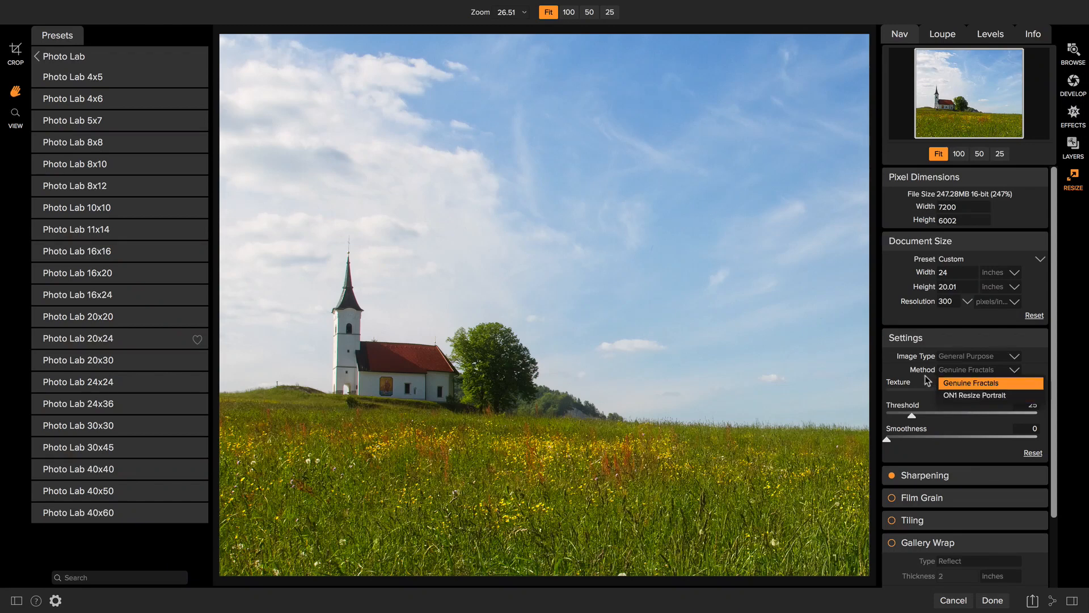
pyautogui.click(971, 383)
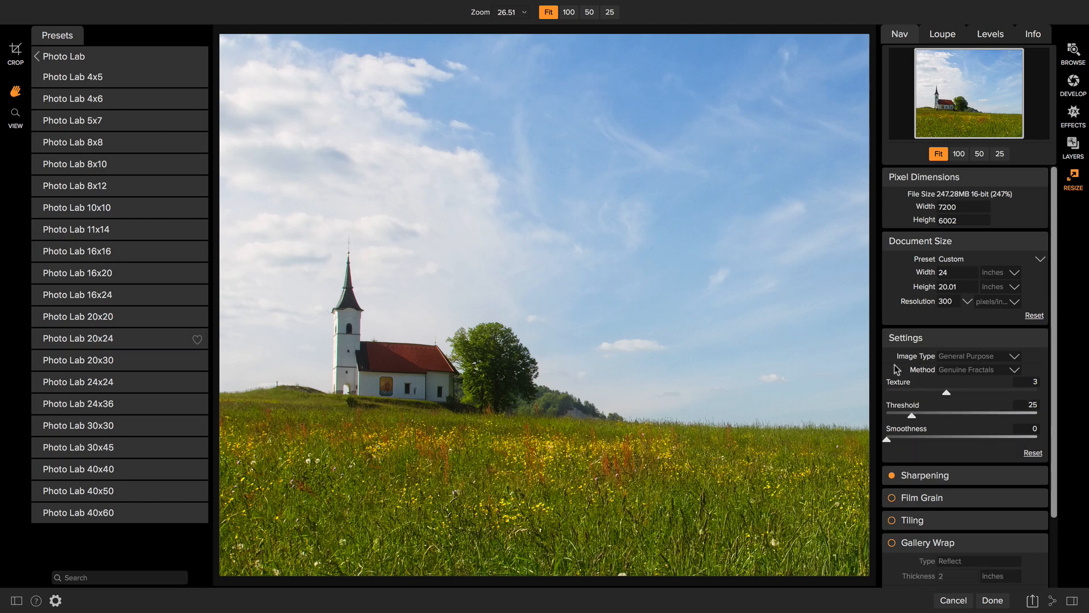
pyautogui.moveTo(899, 371)
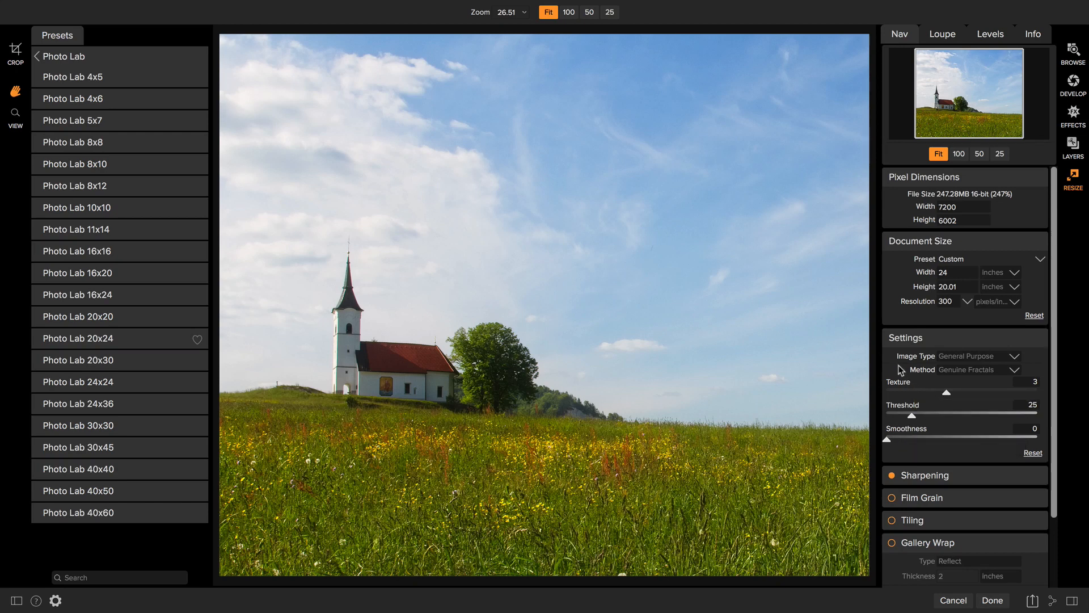
# Expand the Sharpening panel to show Progressive sharpening at amount 30
pyautogui.click(925, 474)
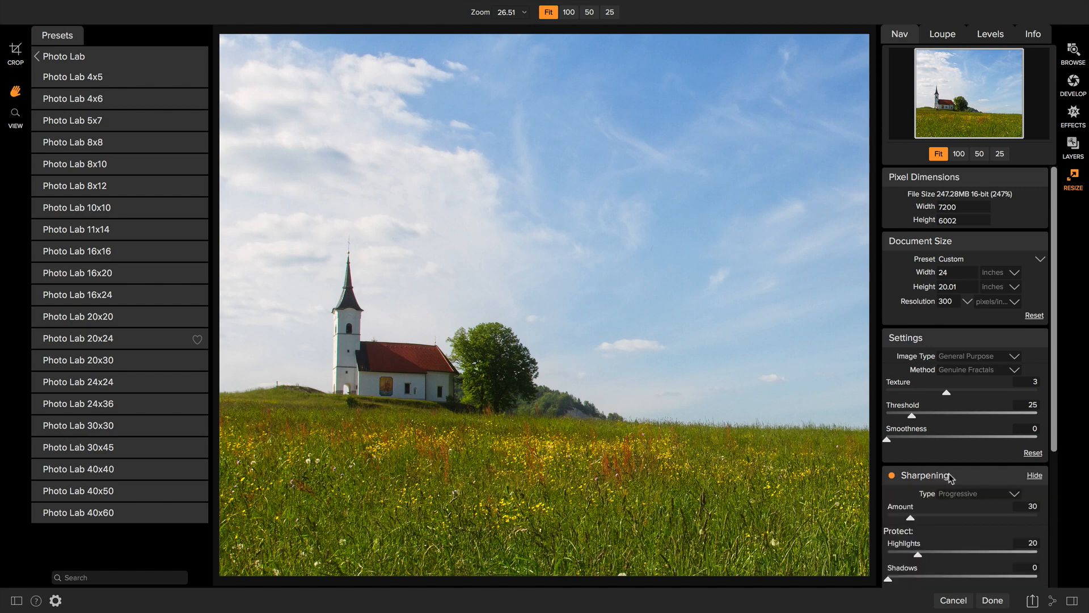
pyautogui.scroll(-3)
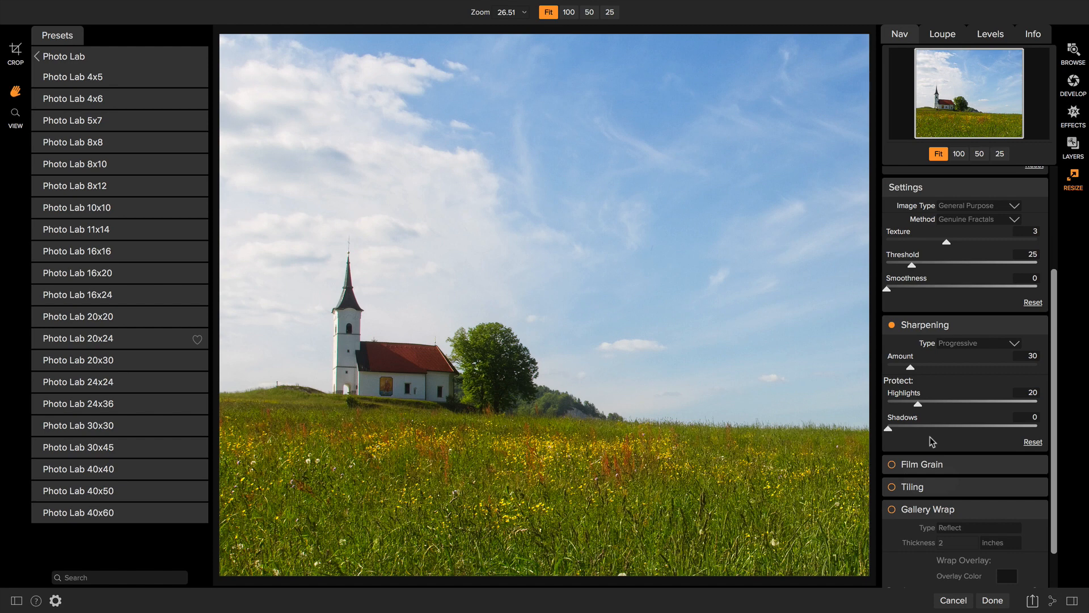
pyautogui.moveTo(919, 259)
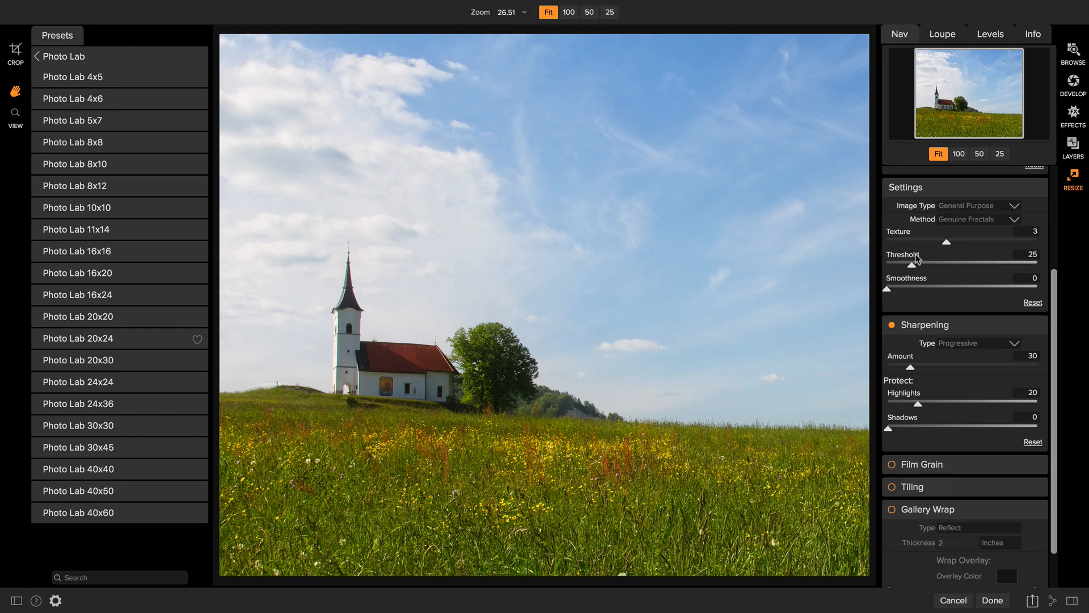
pyautogui.moveTo(935, 356)
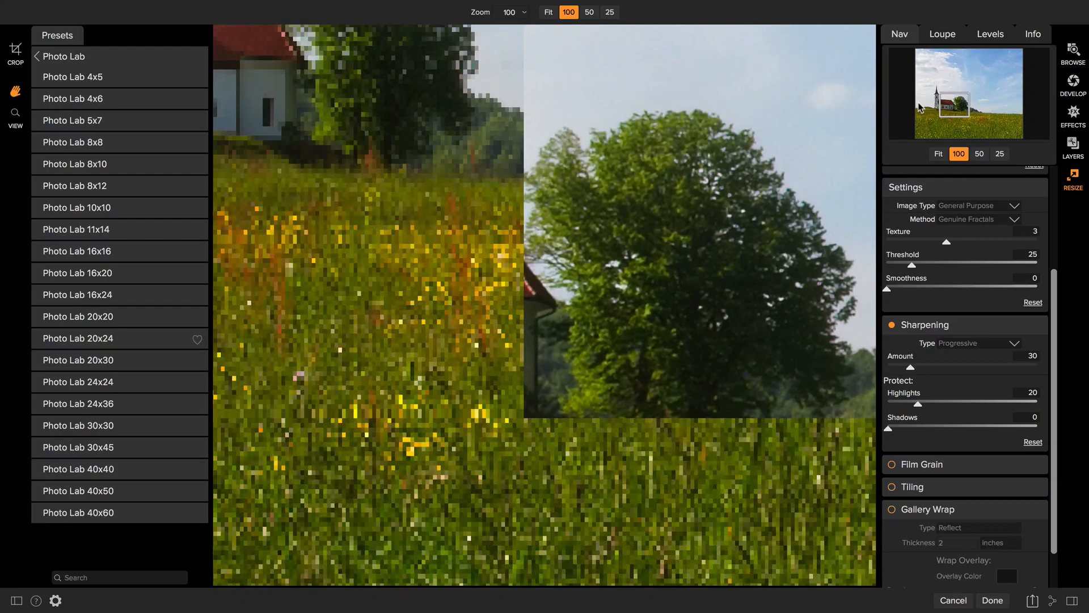
# Set sharpening amount to 112 and film grain amount to 29
pyautogui.moveTo(910, 366); pyautogui.dragTo(973, 366)
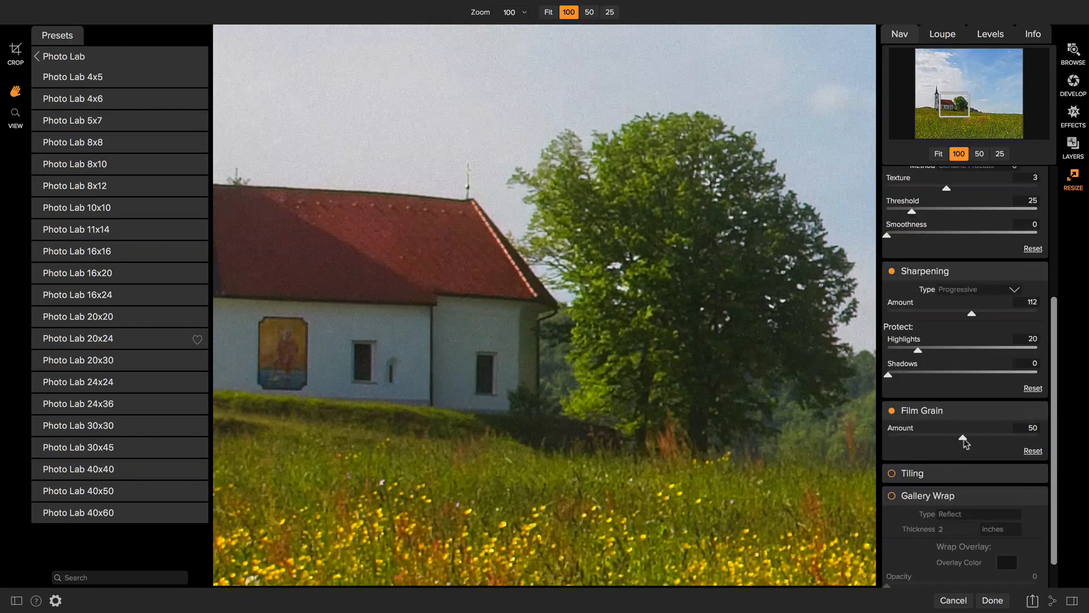
pyautogui.moveTo(963, 439); pyautogui.dragTo(931, 440)
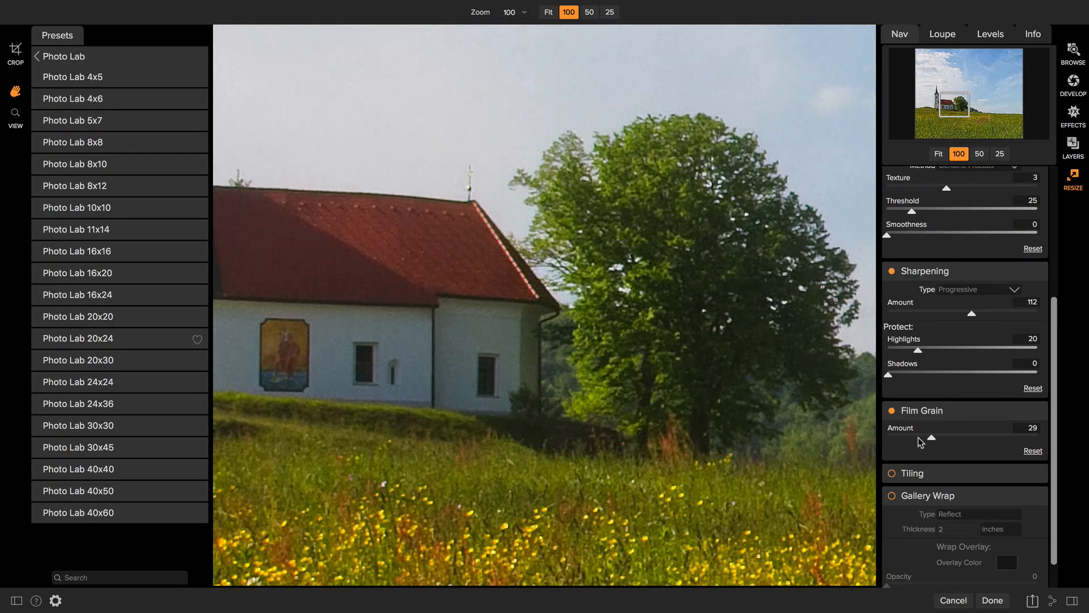
pyautogui.moveTo(934, 438)
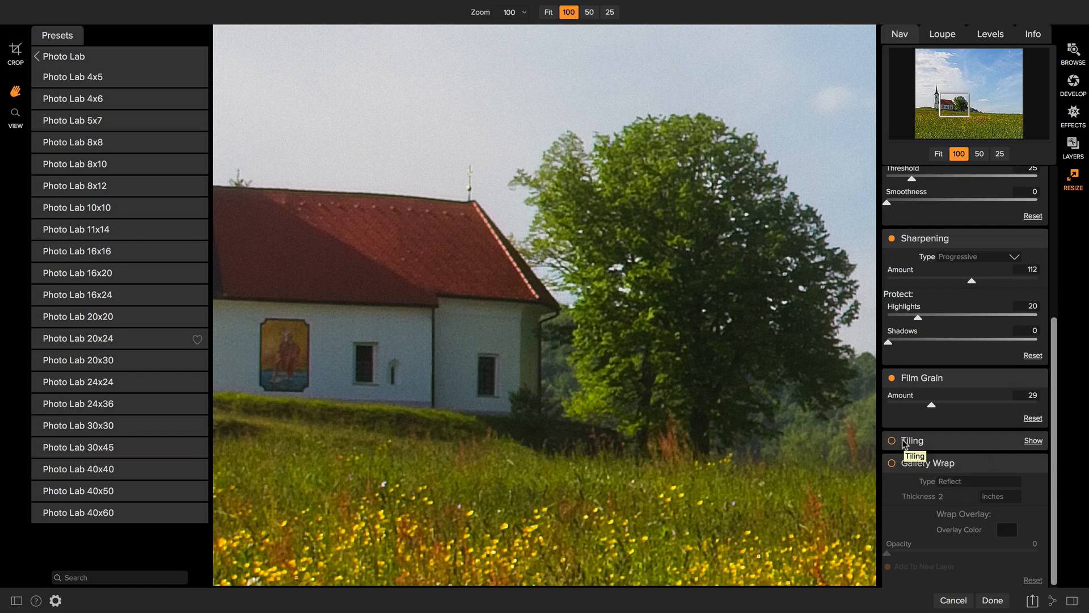
# Review the Tiling settings, fit the photo in view, and confirm the resize with Done
pyautogui.click(1033, 440)
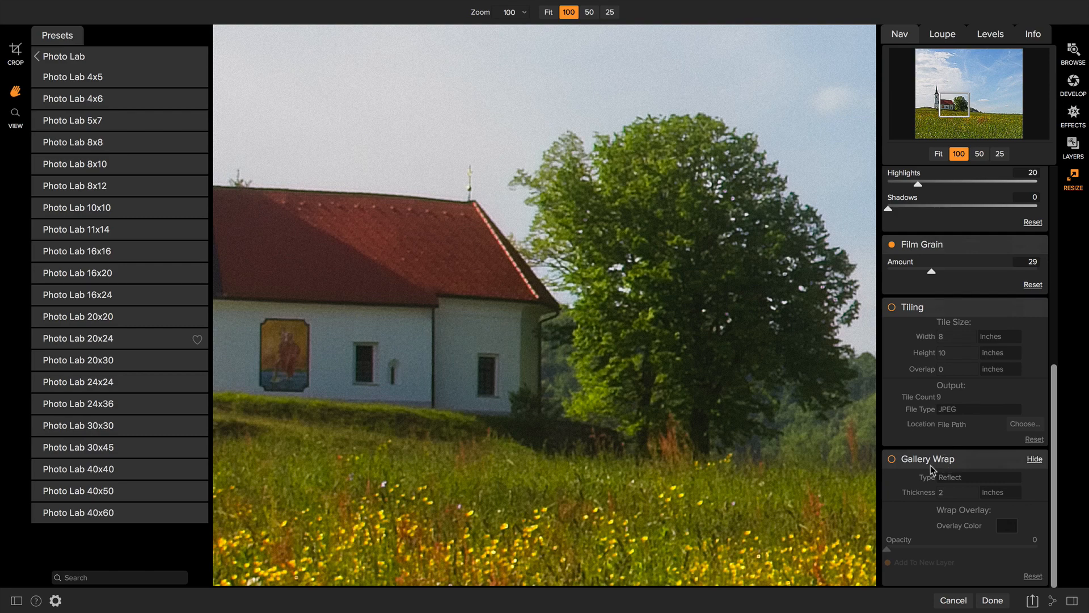
pyautogui.moveTo(934, 470)
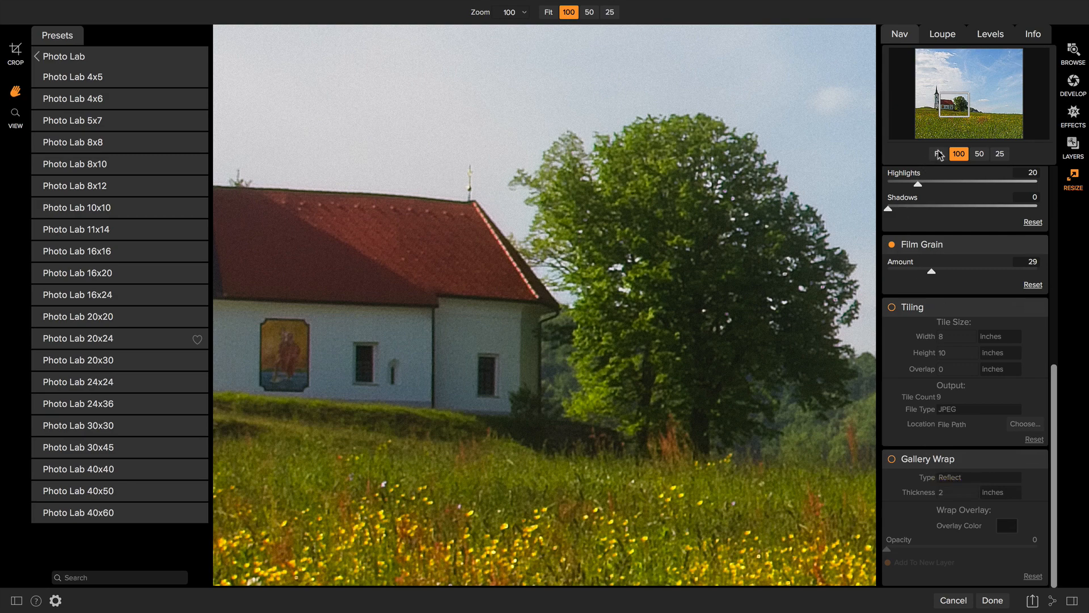
pyautogui.click(548, 12)
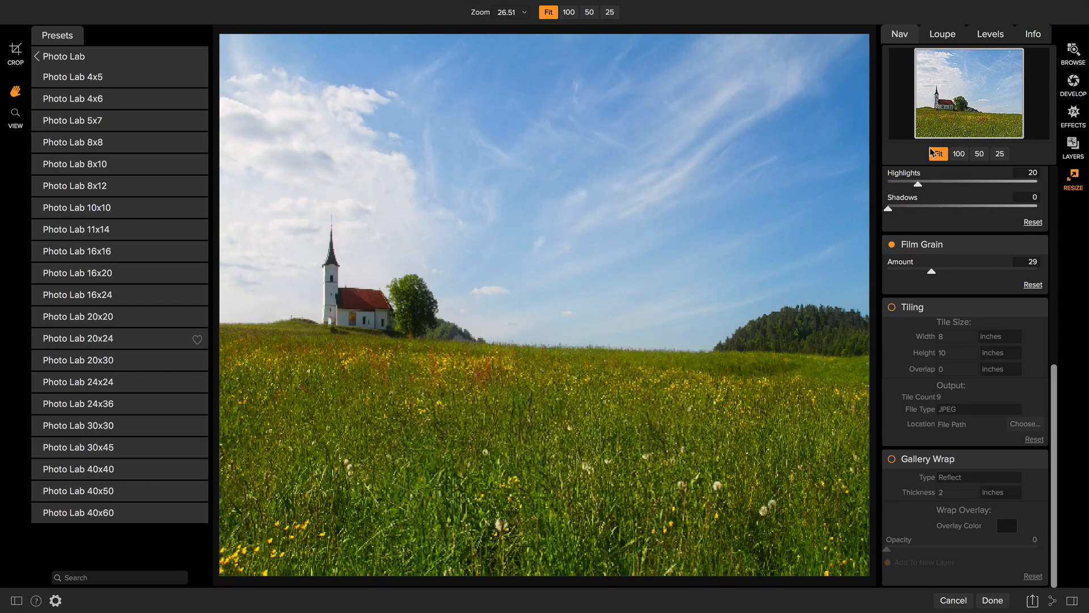
pyautogui.click(992, 600)
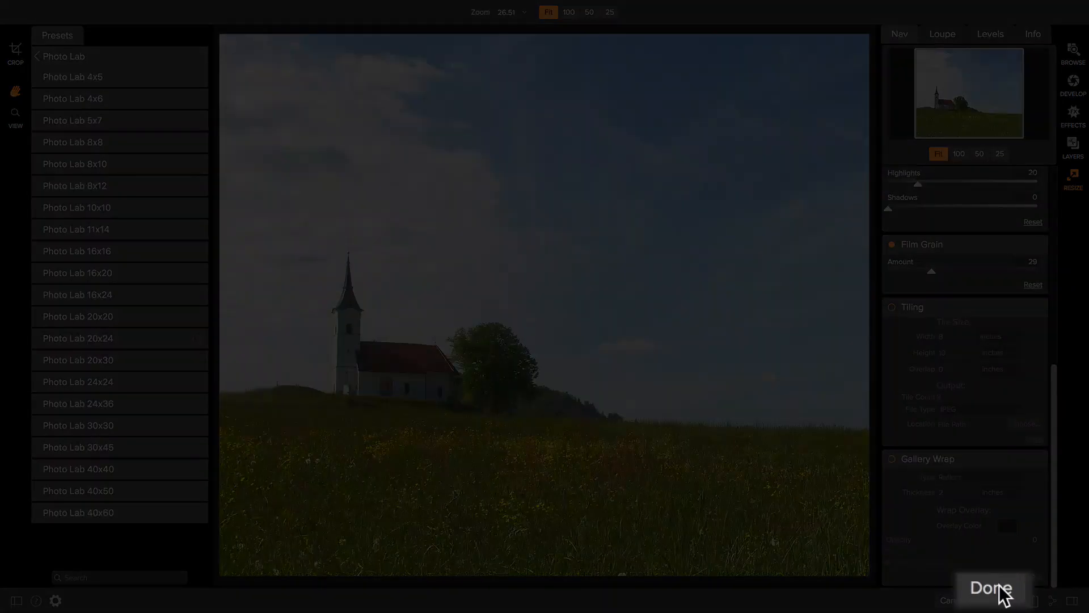